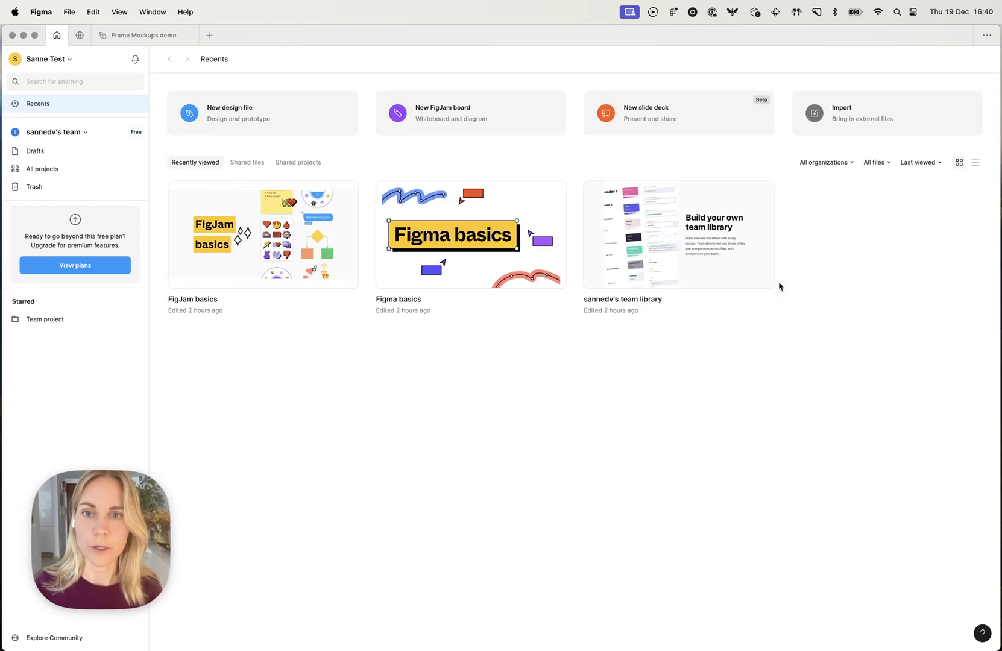
{"action": "mouse_move", "coordinate": [539, 445]}
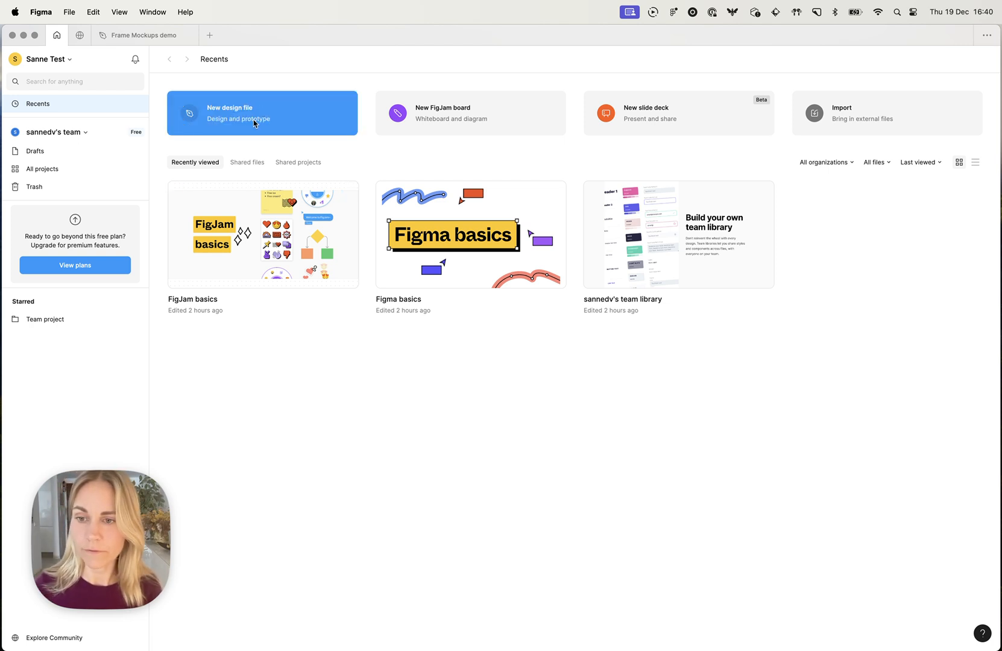
- Create a new blank Figma design file
{"action": "left_click", "coordinate": [255, 113]}
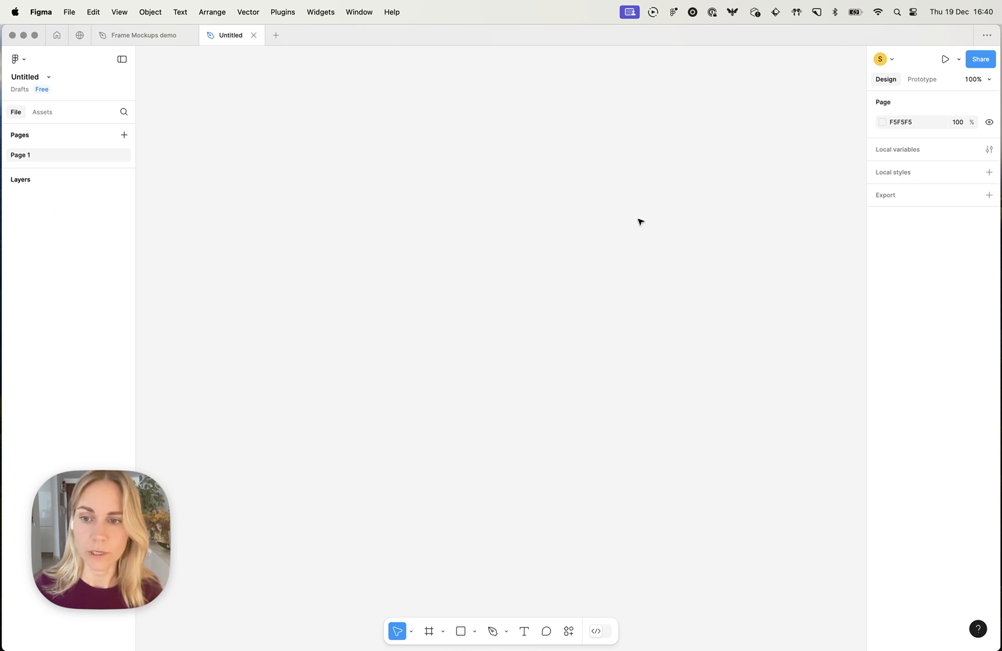
{"action": "mouse_move", "coordinate": [900, 287]}
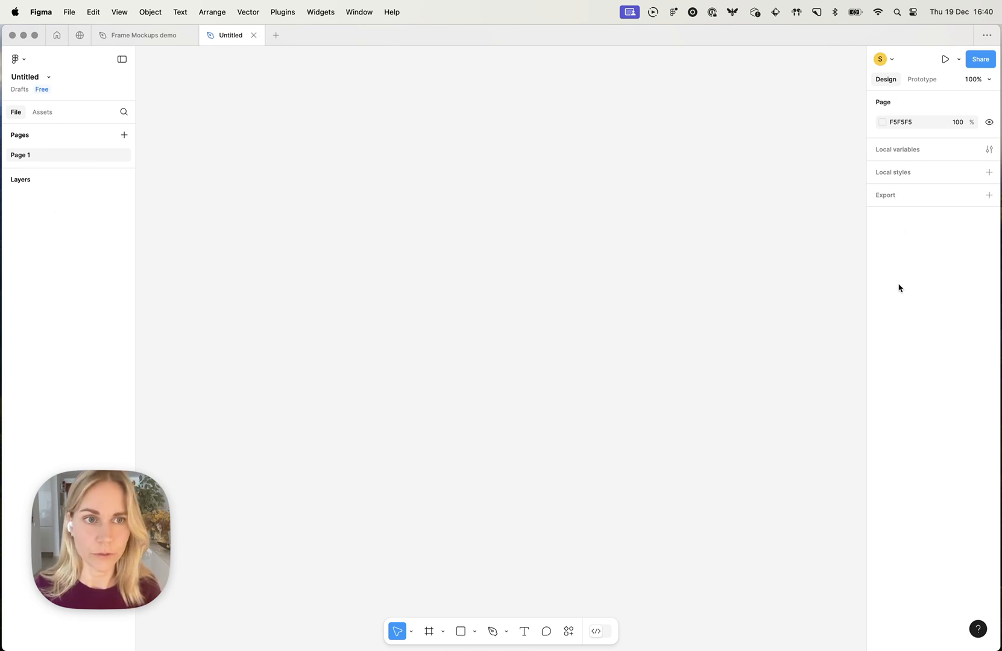
{"action": "mouse_move", "coordinate": [630, 326]}
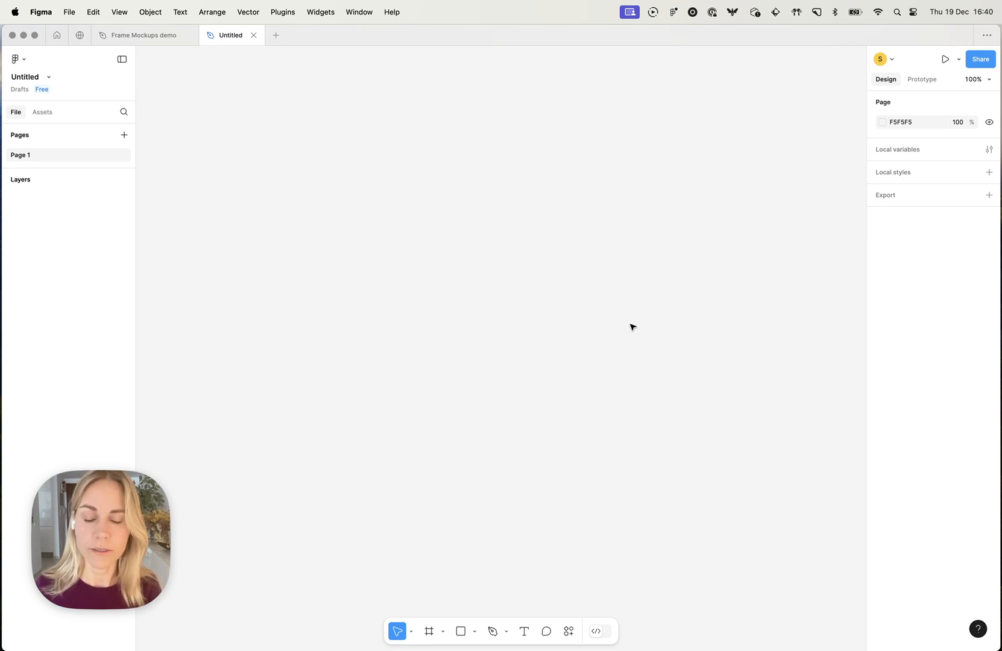
{"action": "mouse_move", "coordinate": [551, 498]}
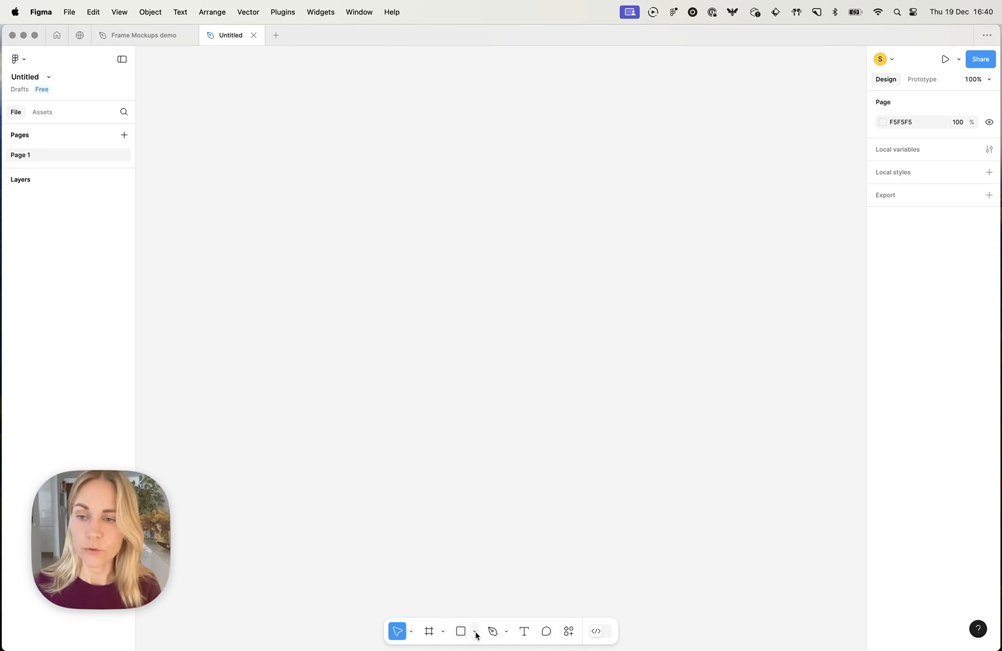
{"action": "mouse_move", "coordinate": [476, 631]}
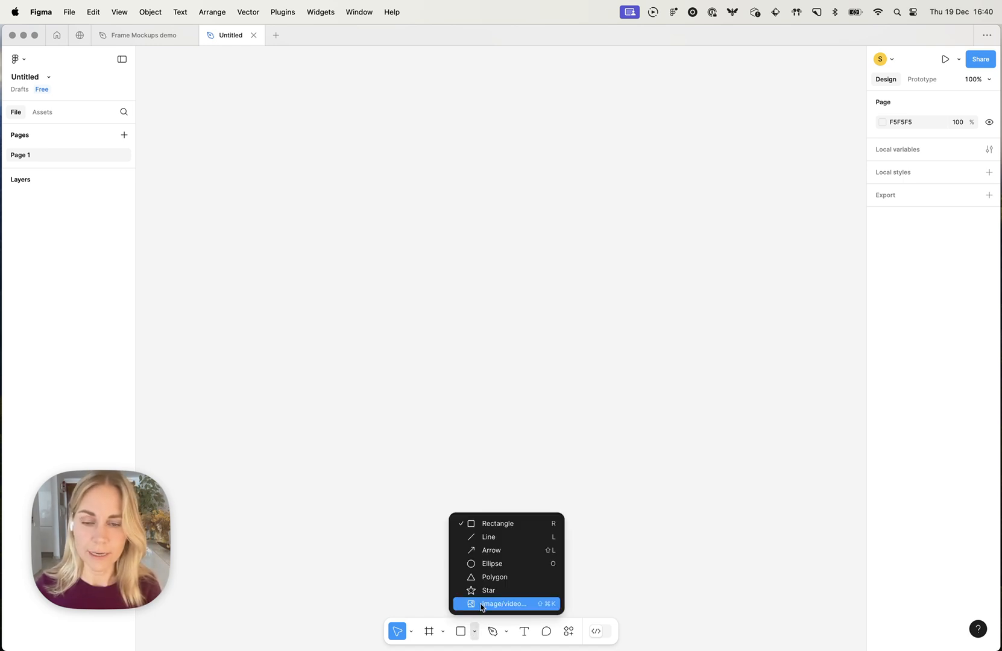
- Import the AnelleArt Matisse poster JPG from the Demo folder and place it on the canvas
{"action": "left_click", "coordinate": [505, 603]}
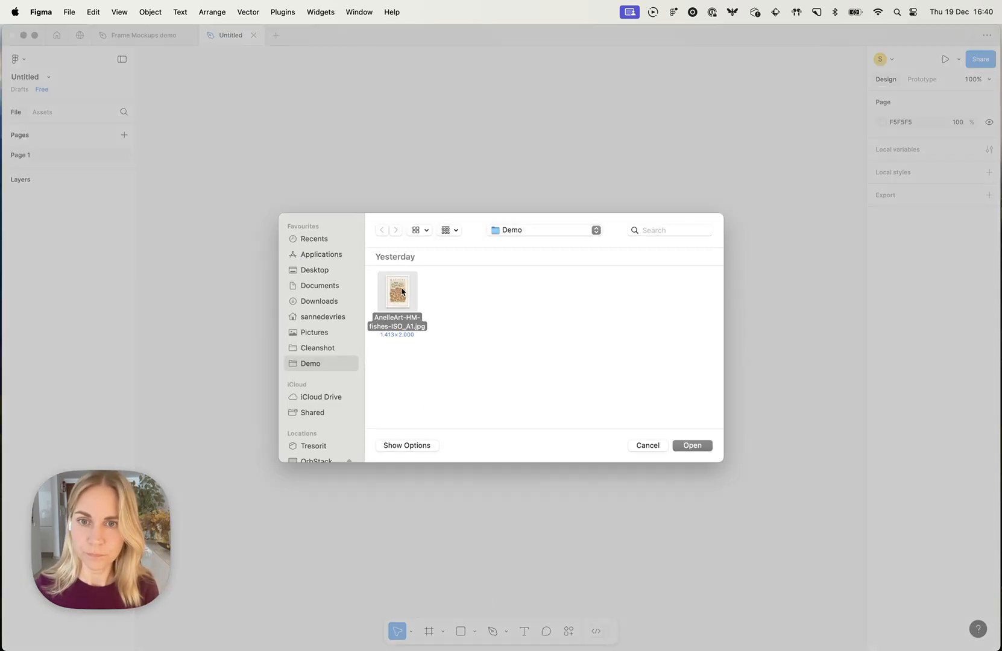
{"action": "left_click", "coordinate": [692, 445]}
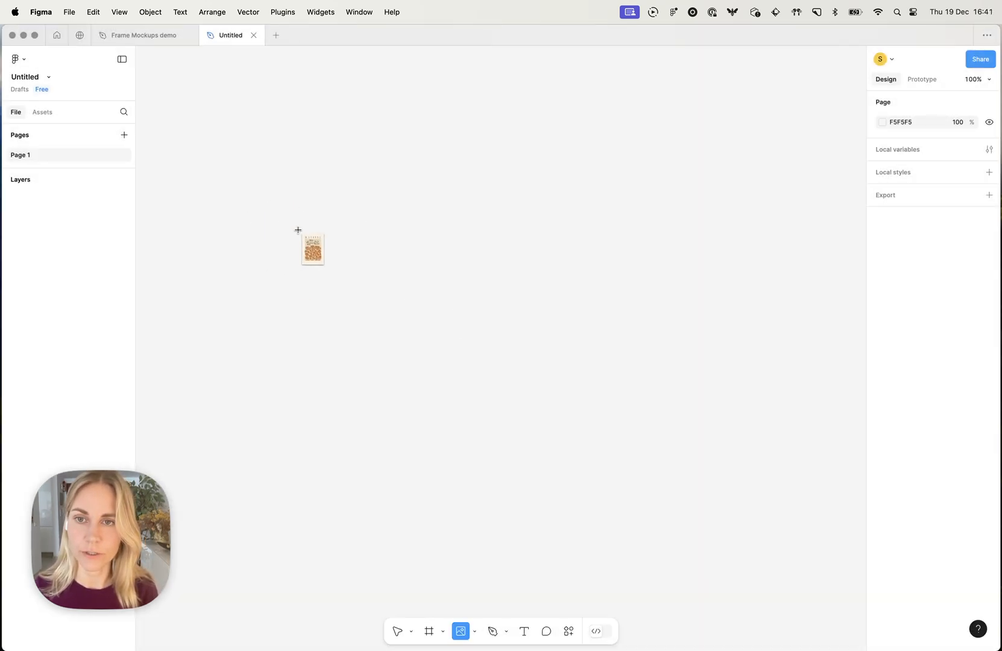
{"action": "left_click", "coordinate": [311, 249]}
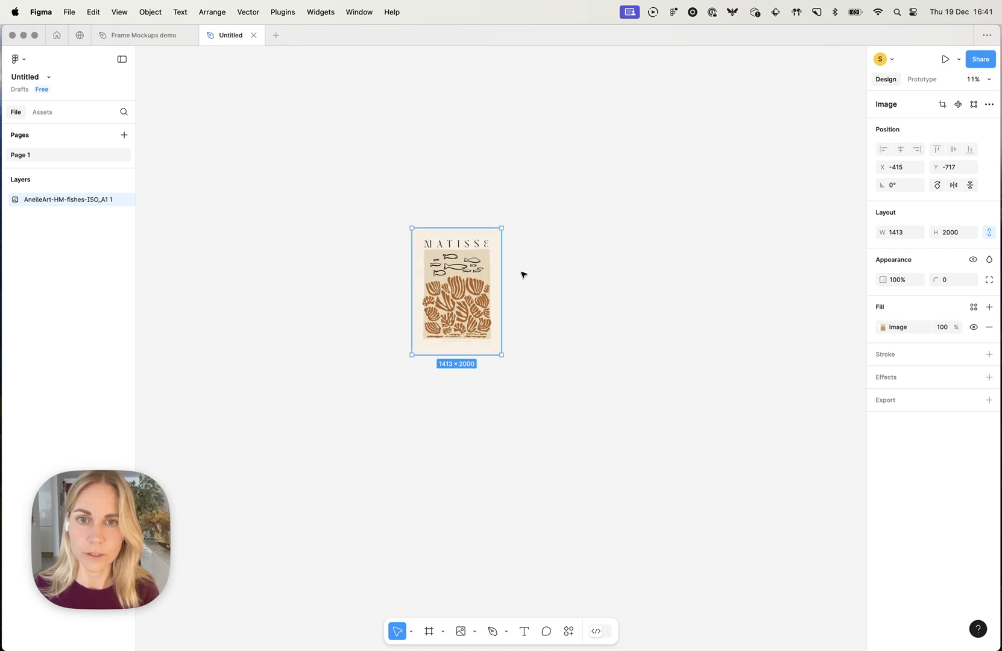
{"action": "left_click", "coordinate": [524, 274]}
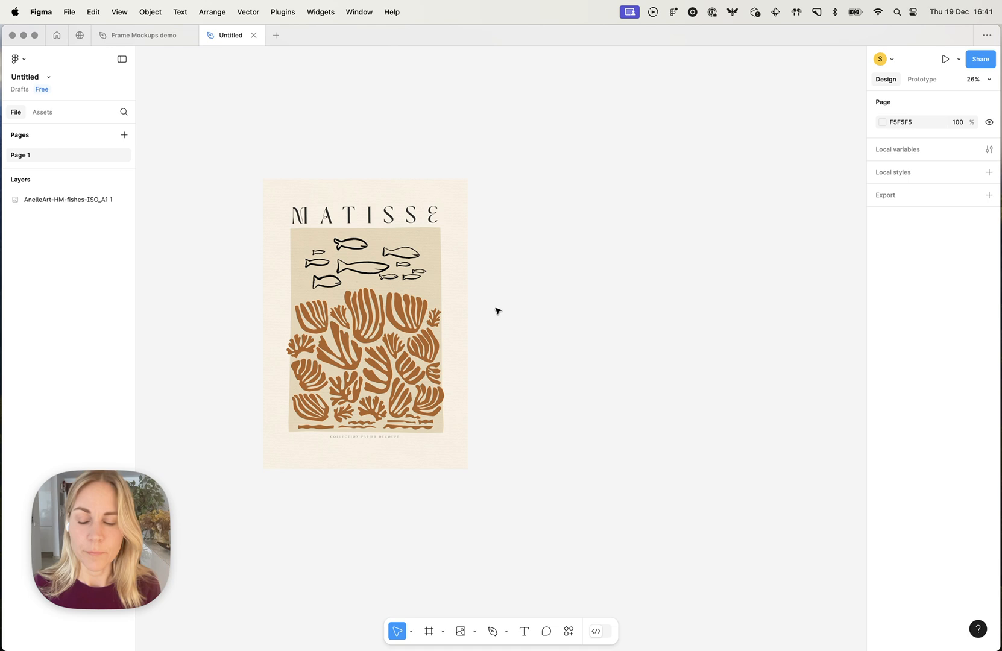
{"action": "mouse_move", "coordinate": [563, 569]}
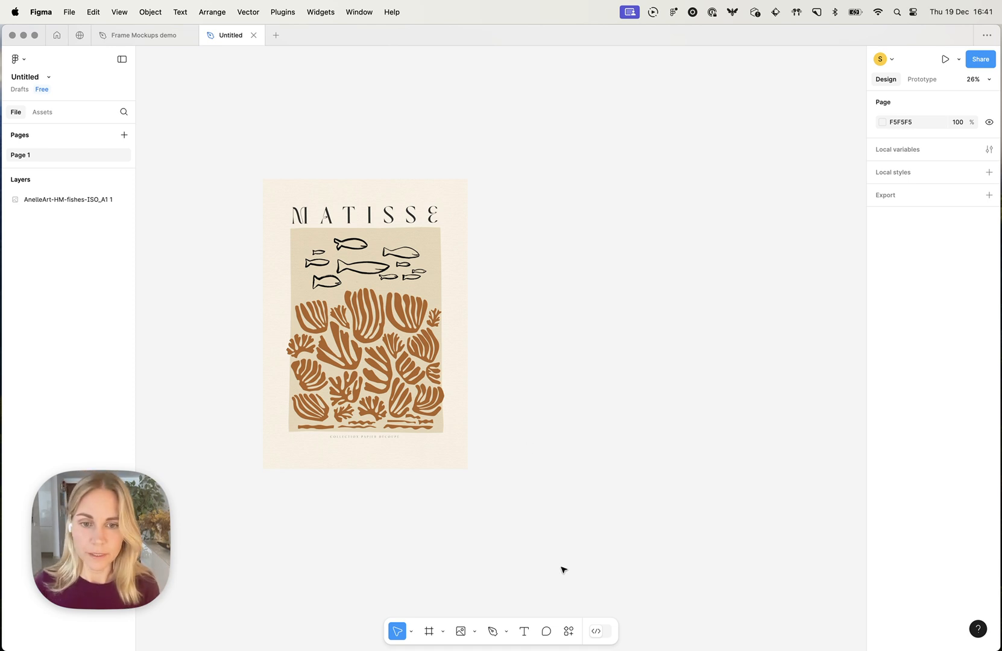
- Search plugins for 'frame mockups' and view the Frame Mockups plugin details
{"action": "left_click", "coordinate": [567, 631]}
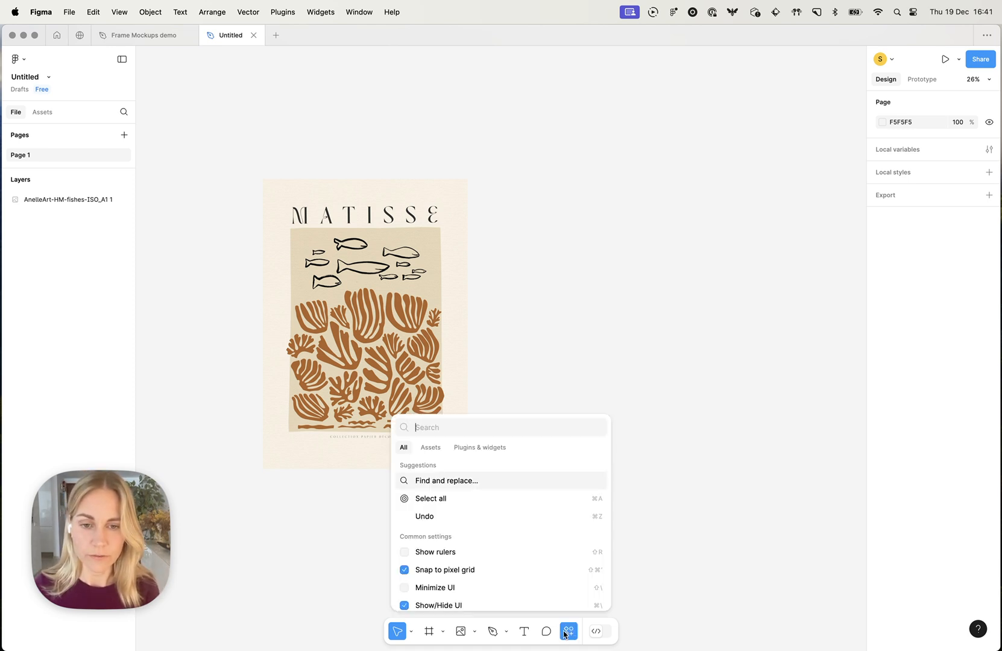
{"action": "mouse_move", "coordinate": [569, 631]}
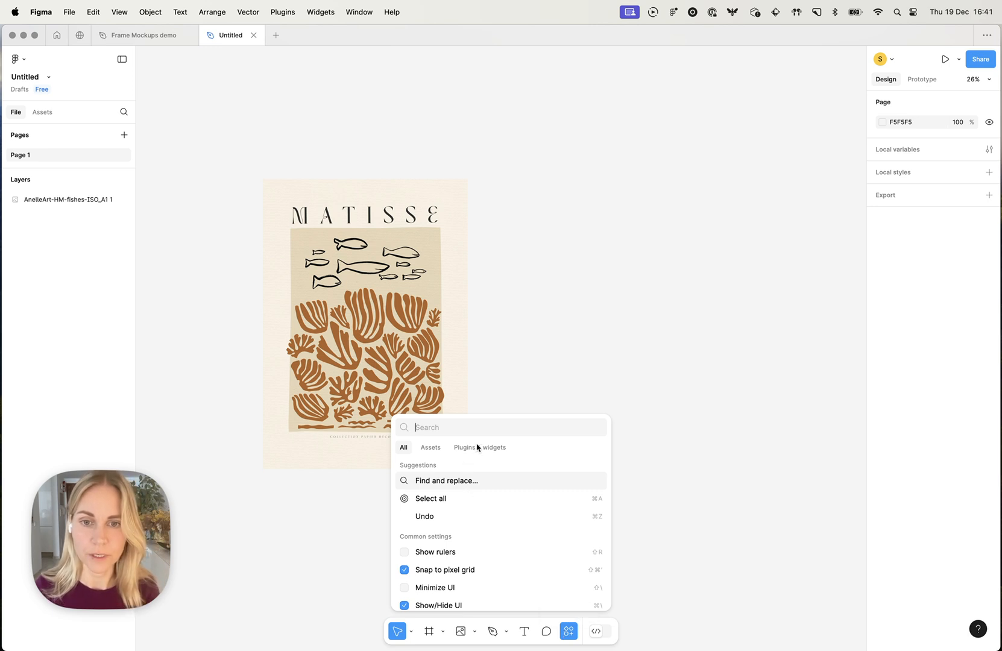
{"action": "left_click", "coordinate": [479, 447]}
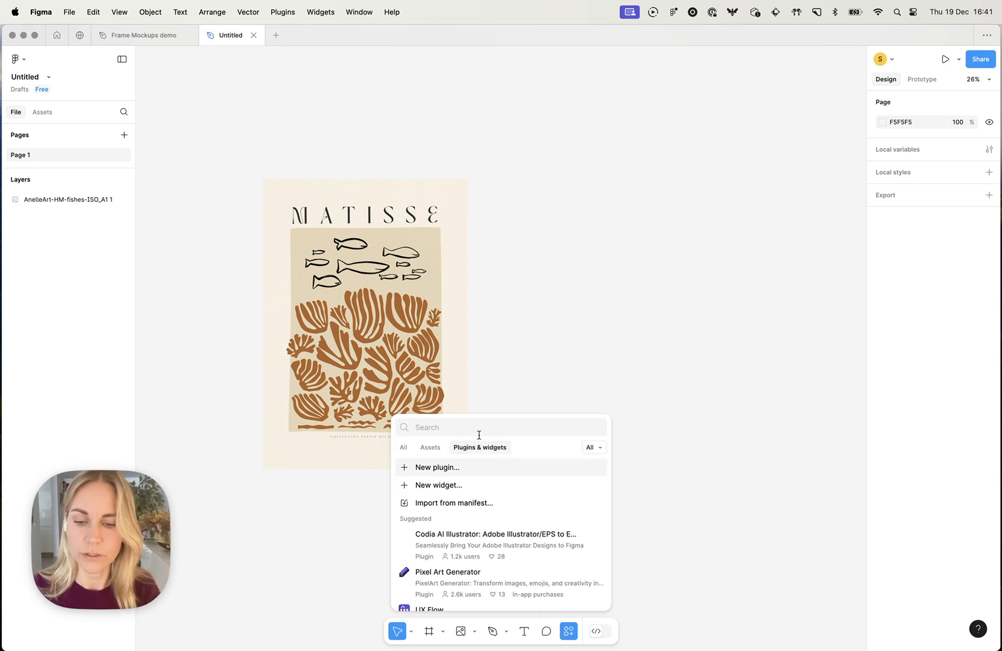
{"action": "type", "text": "frame mockups"}
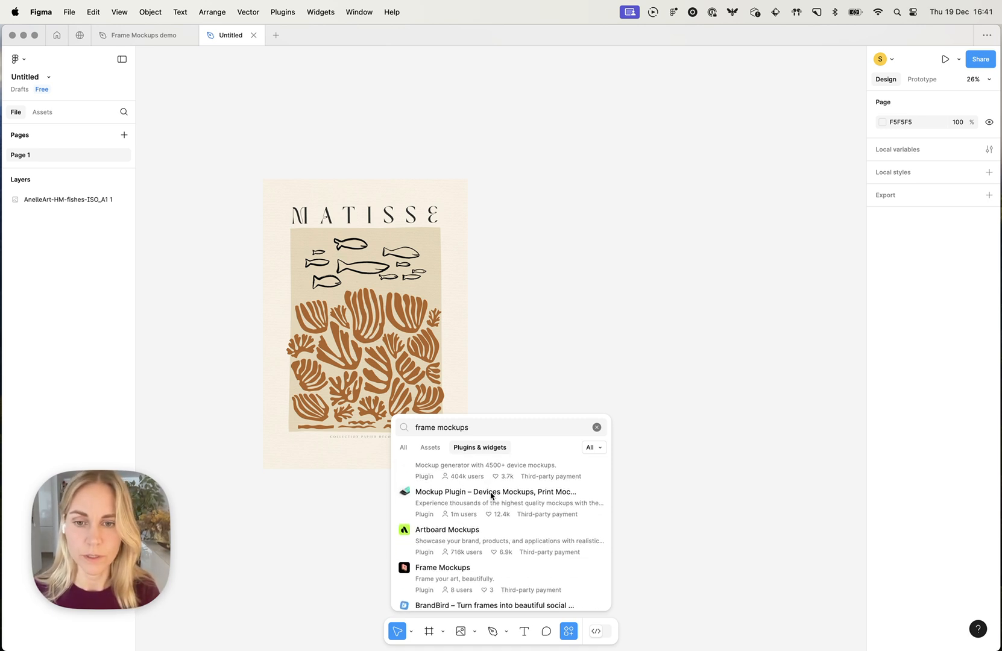
{"action": "scroll", "scroll_direction": "down", "scroll_amount": 3}
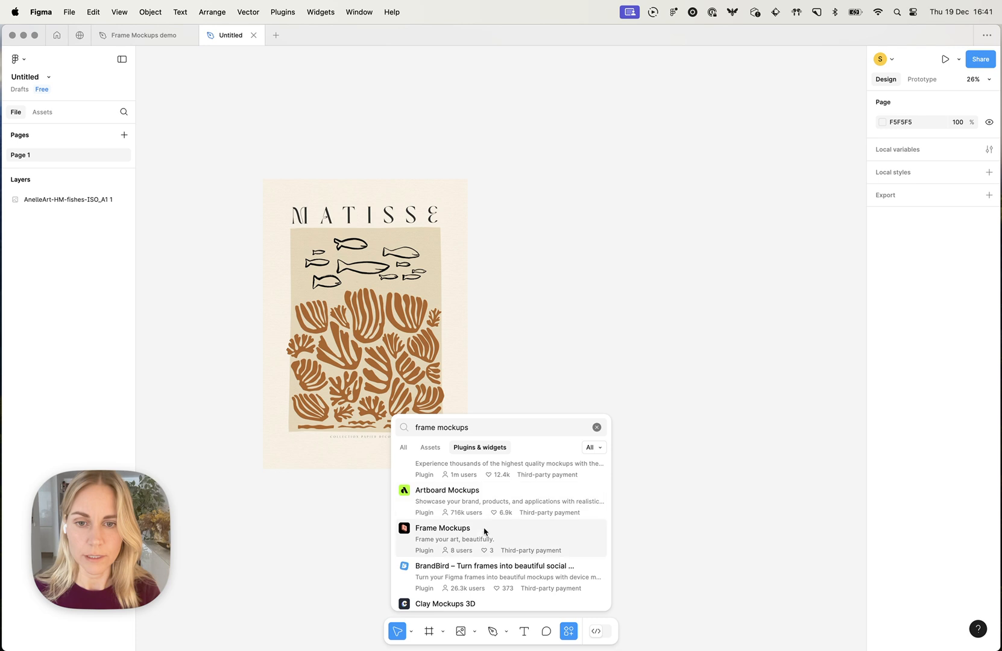
{"action": "left_click", "coordinate": [443, 527]}
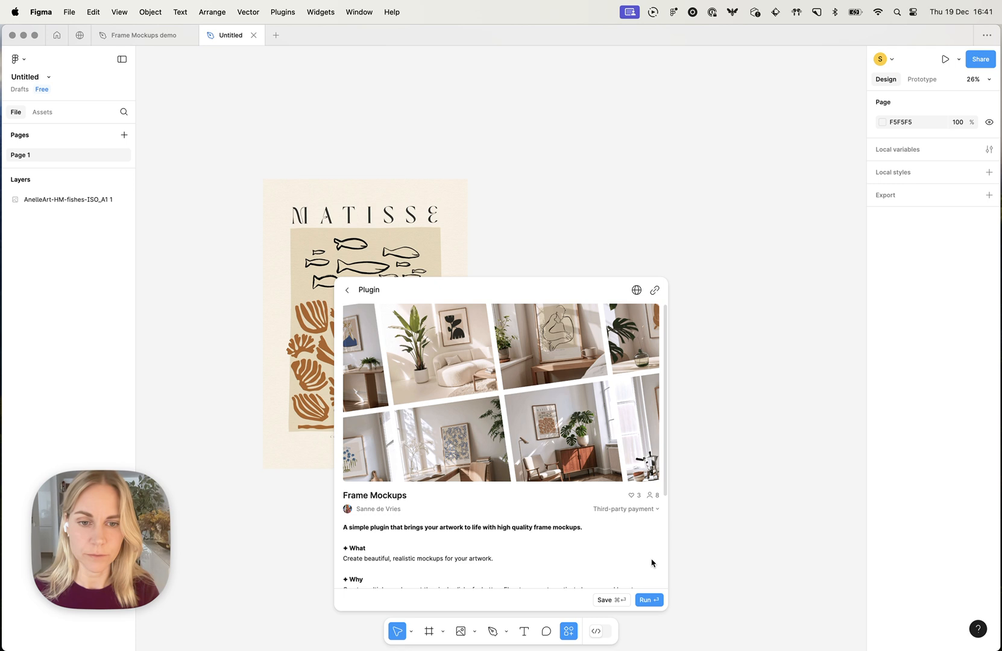
{"action": "mouse_move", "coordinate": [605, 601]}
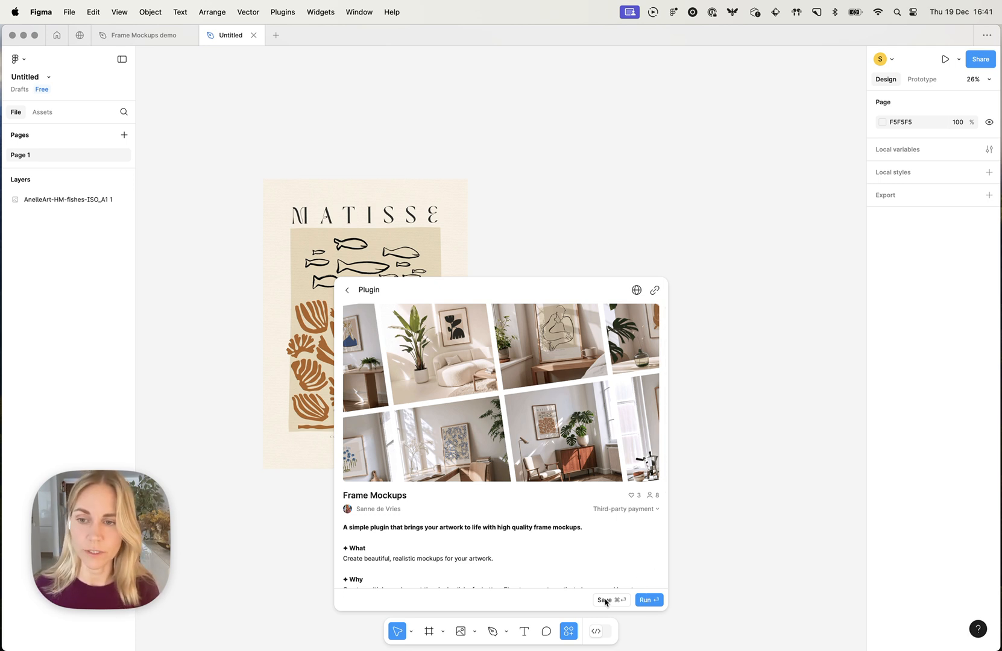
- Run the Frame Mockups plugin and scroll through its room mockup gallery
{"action": "left_click", "coordinate": [600, 600]}
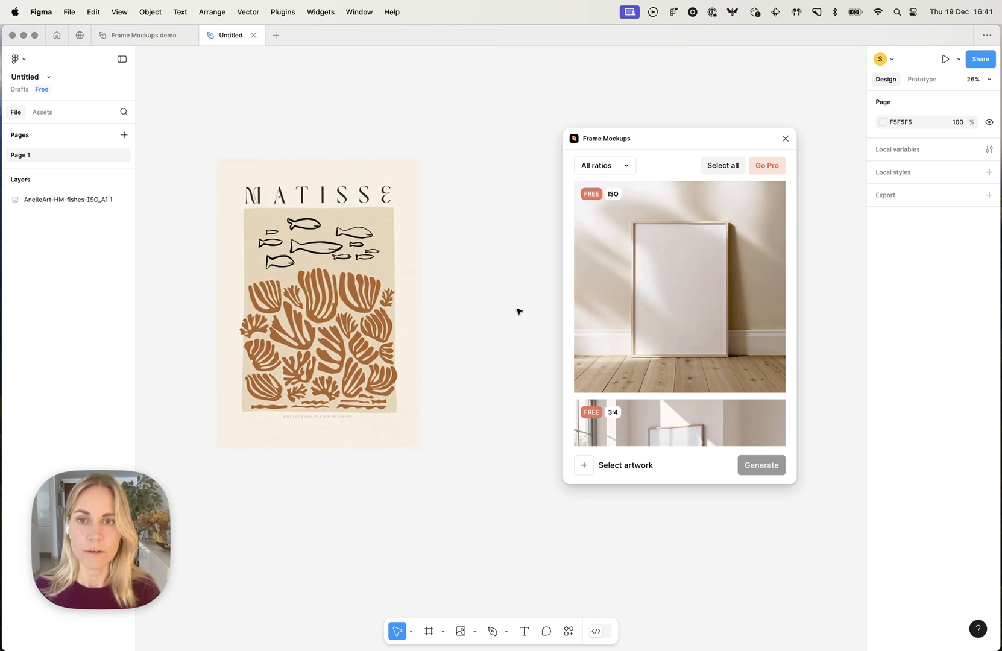
{"action": "scroll", "scroll_direction": "down", "scroll_amount": 3}
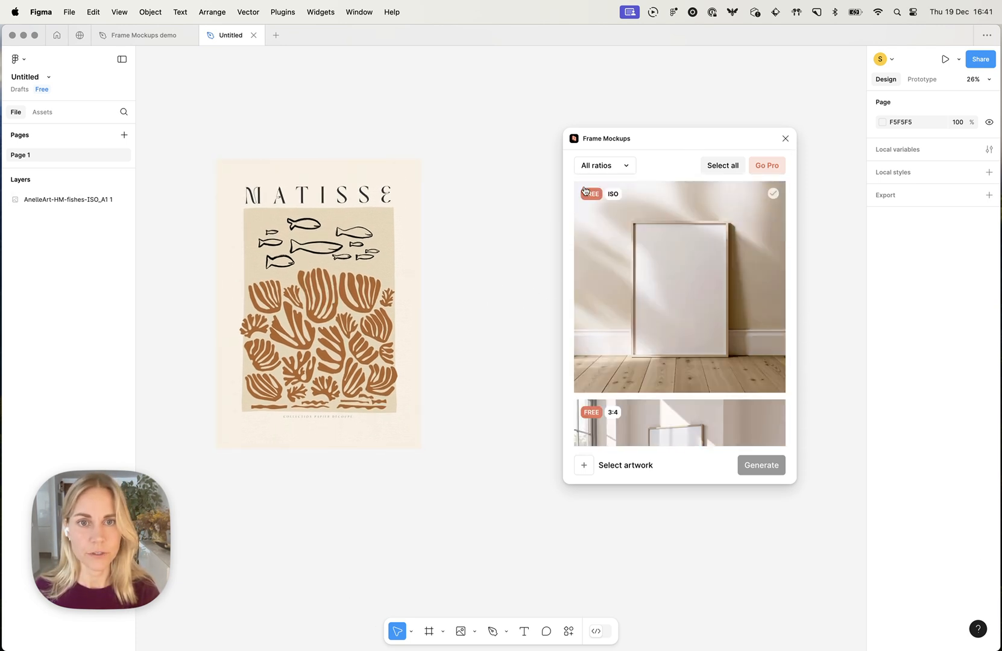
{"action": "scroll", "scroll_direction": "down", "scroll_amount": 3}
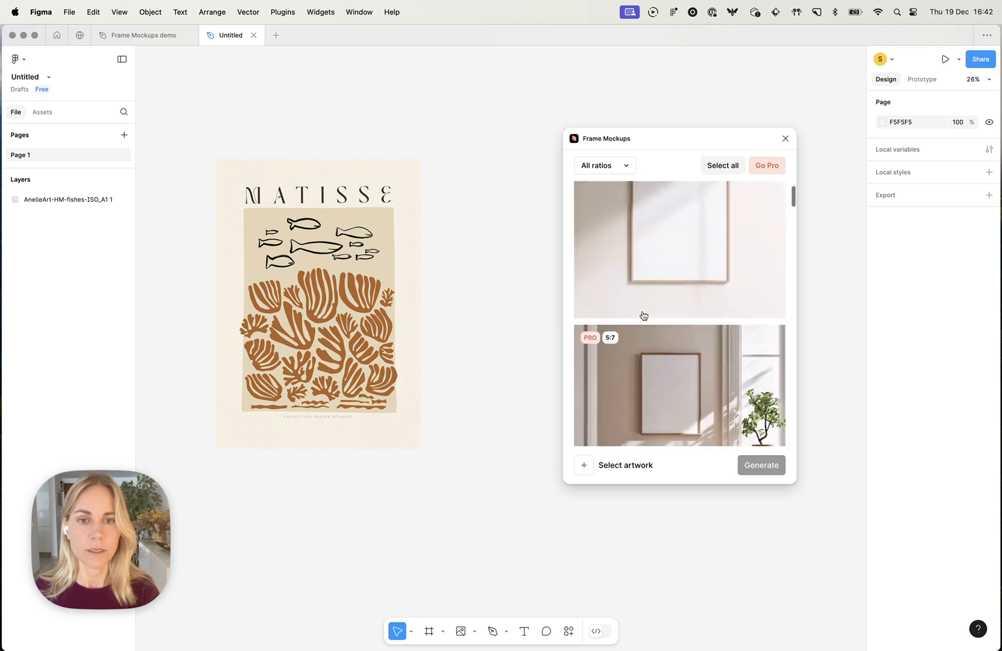
{"action": "scroll", "scroll_direction": "down", "scroll_amount": 3}
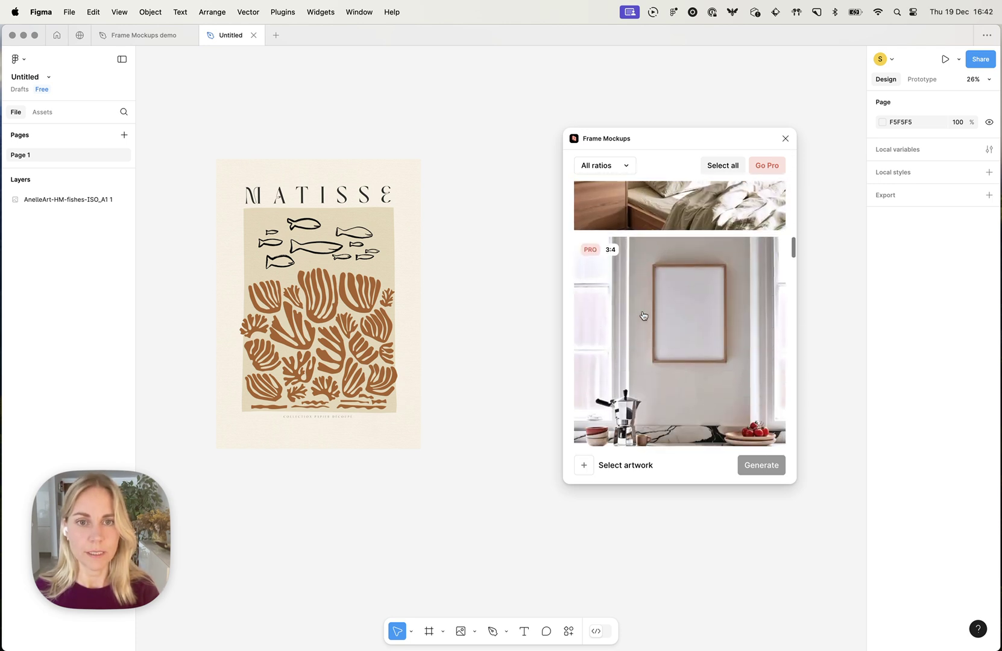
{"action": "scroll", "scroll_direction": "down", "scroll_amount": 3}
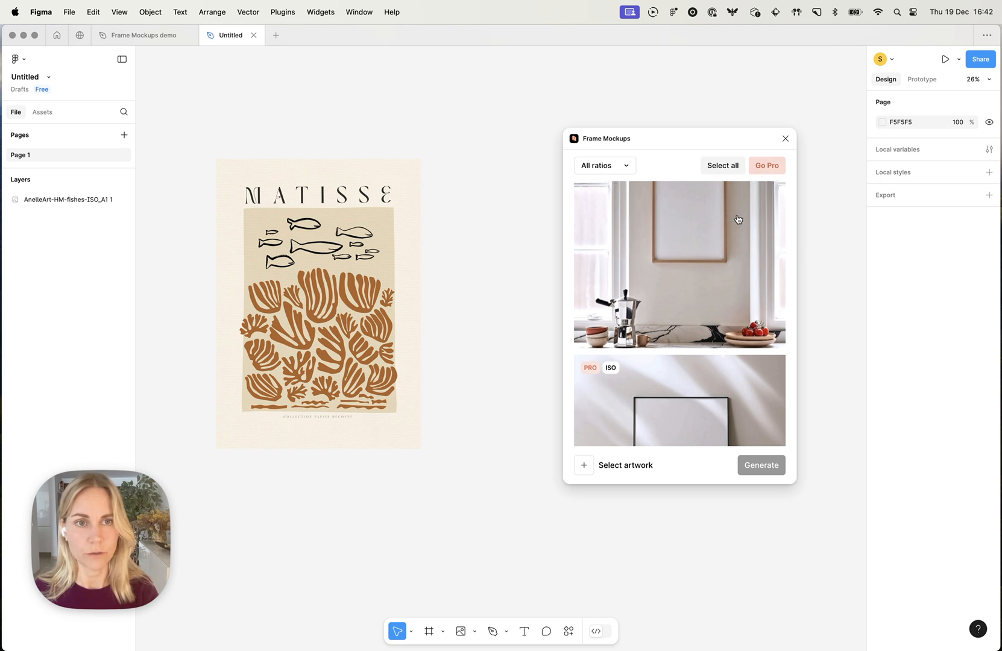
{"action": "scroll", "scroll_direction": "down", "scroll_amount": 3}
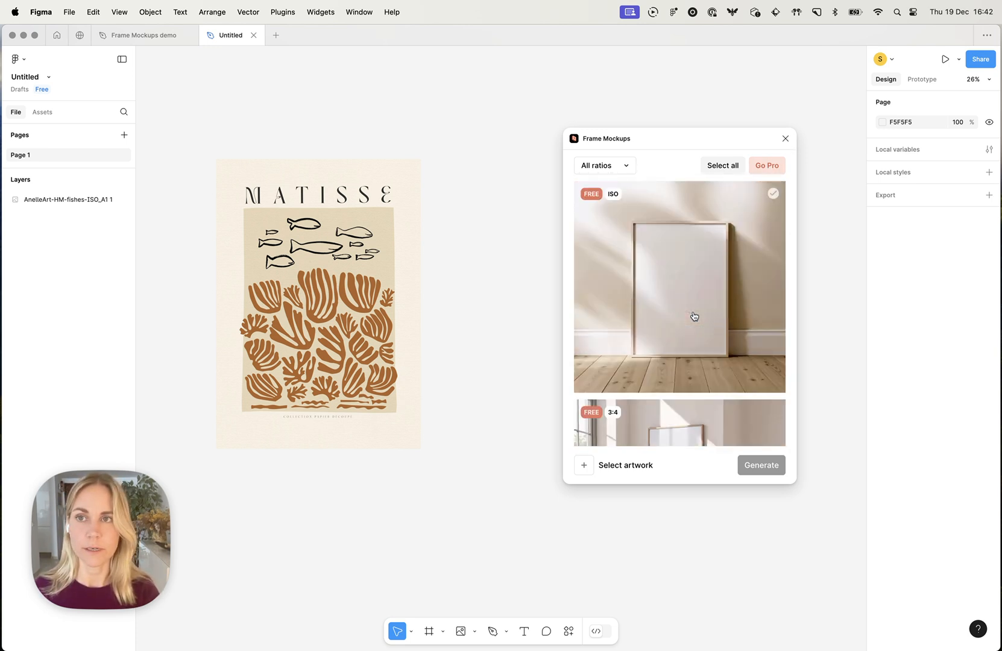
{"action": "mouse_move", "coordinate": [131, 36]}
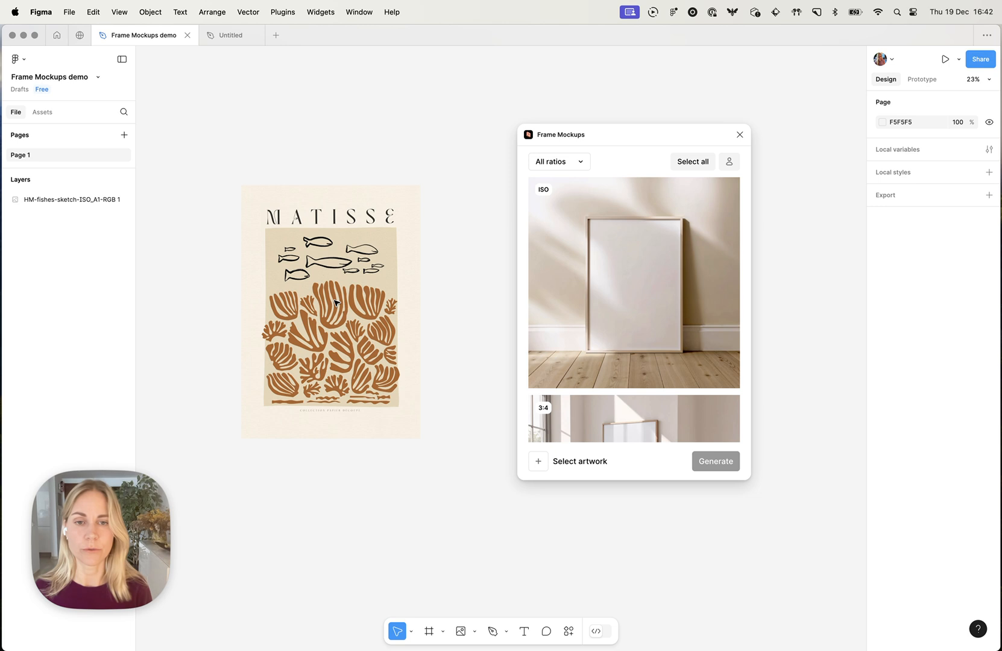
- Pick four room mockups for the Matisse poster and generate them
{"action": "scroll", "scroll_direction": "down", "scroll_amount": 3}
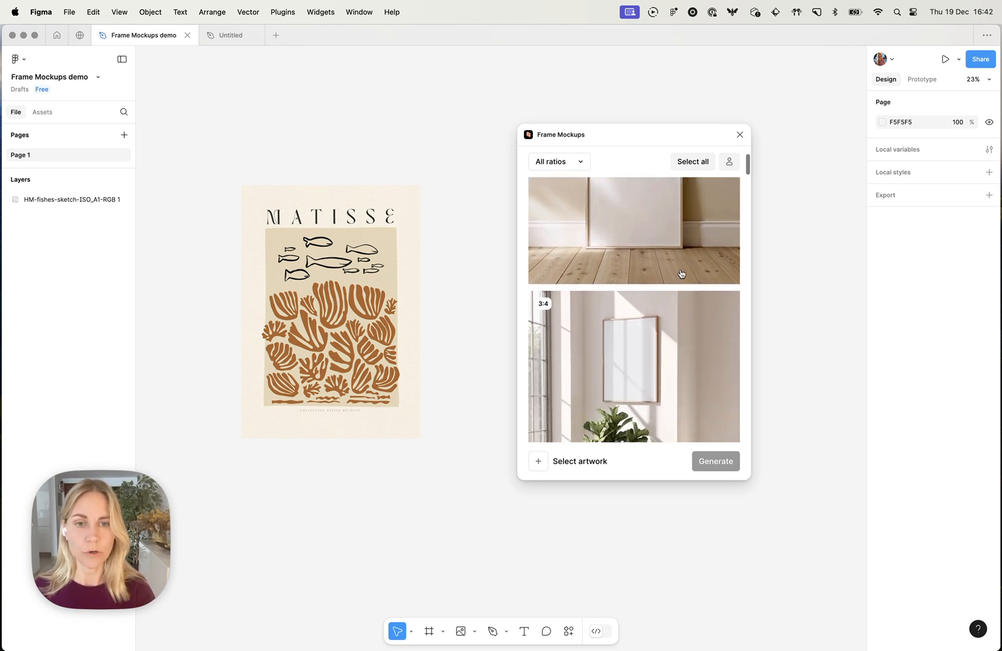
{"action": "scroll", "scroll_direction": "down", "scroll_amount": 3}
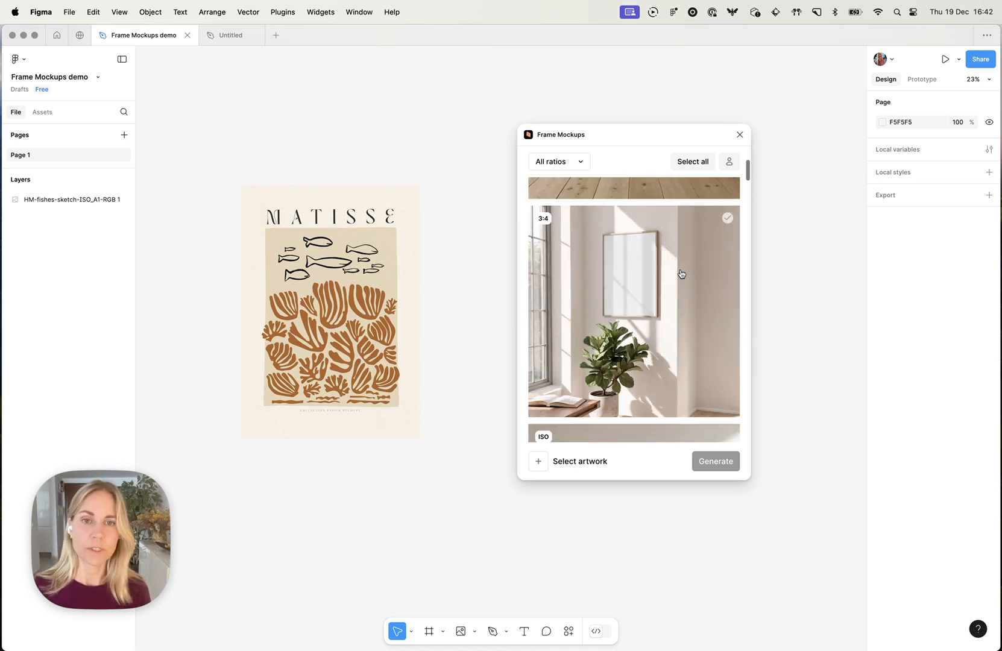
{"action": "scroll", "scroll_direction": "down", "scroll_amount": 3}
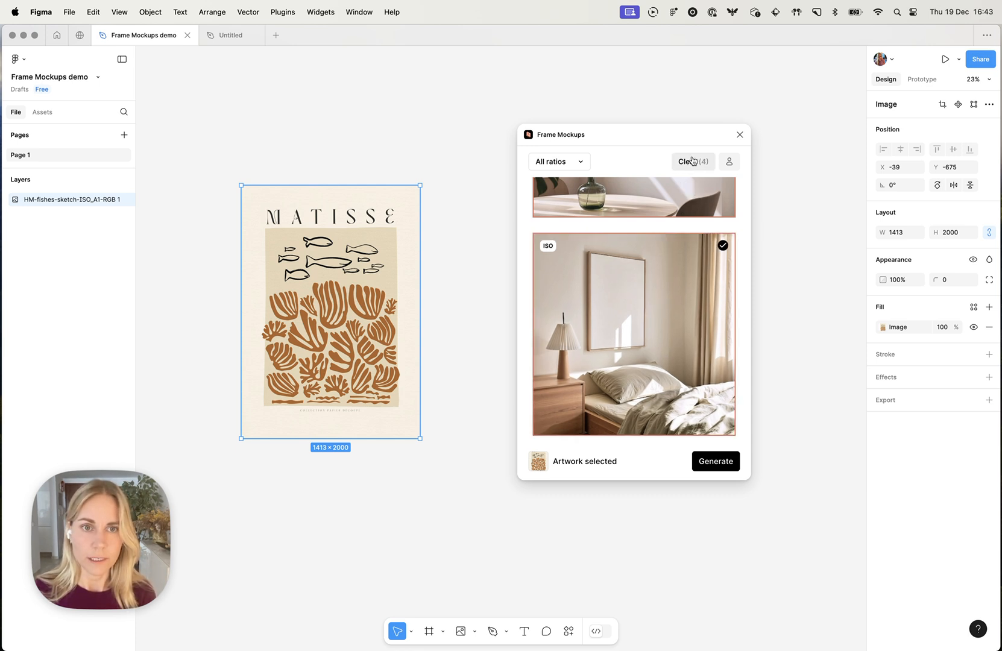
{"action": "scroll", "scroll_direction": "down", "scroll_amount": 3}
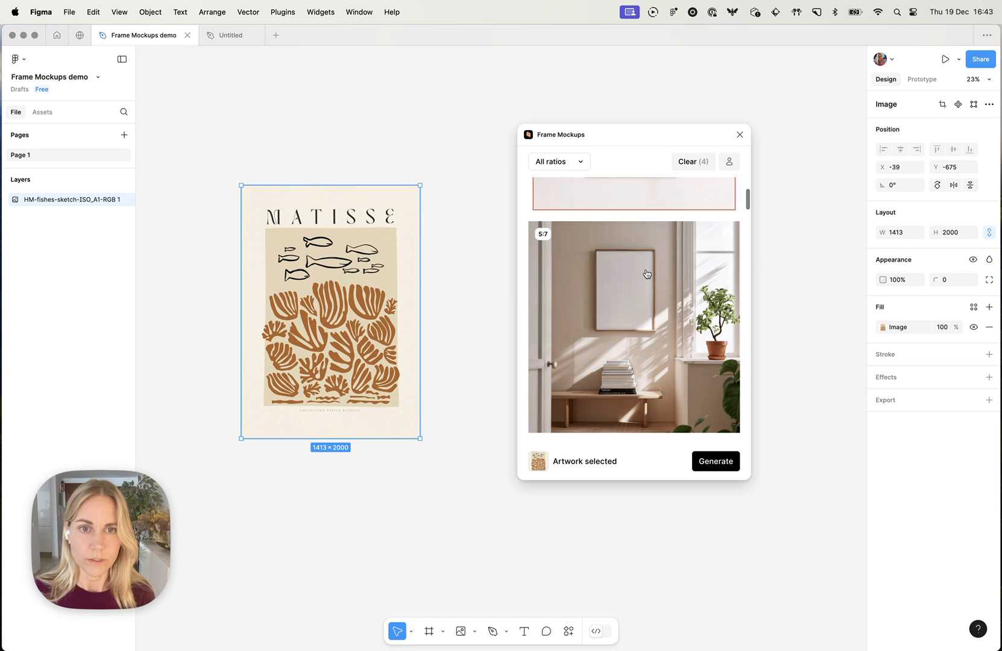
{"action": "scroll", "scroll_direction": "down", "scroll_amount": 3}
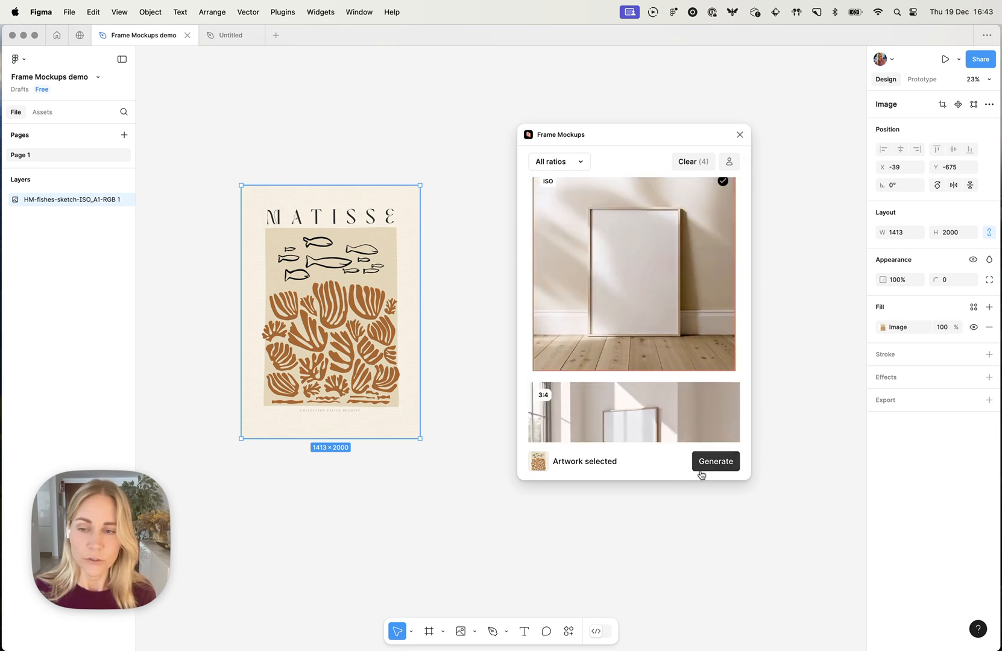
{"action": "left_click", "coordinate": [715, 461]}
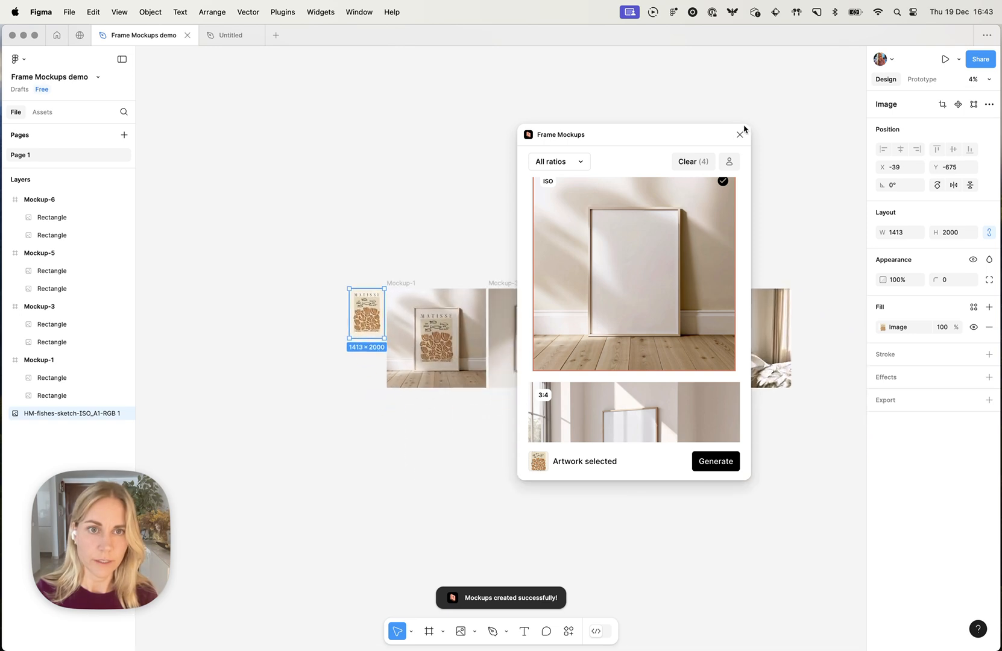
- Close the Frame Mockups plugin window
{"action": "left_click", "coordinate": [739, 134]}
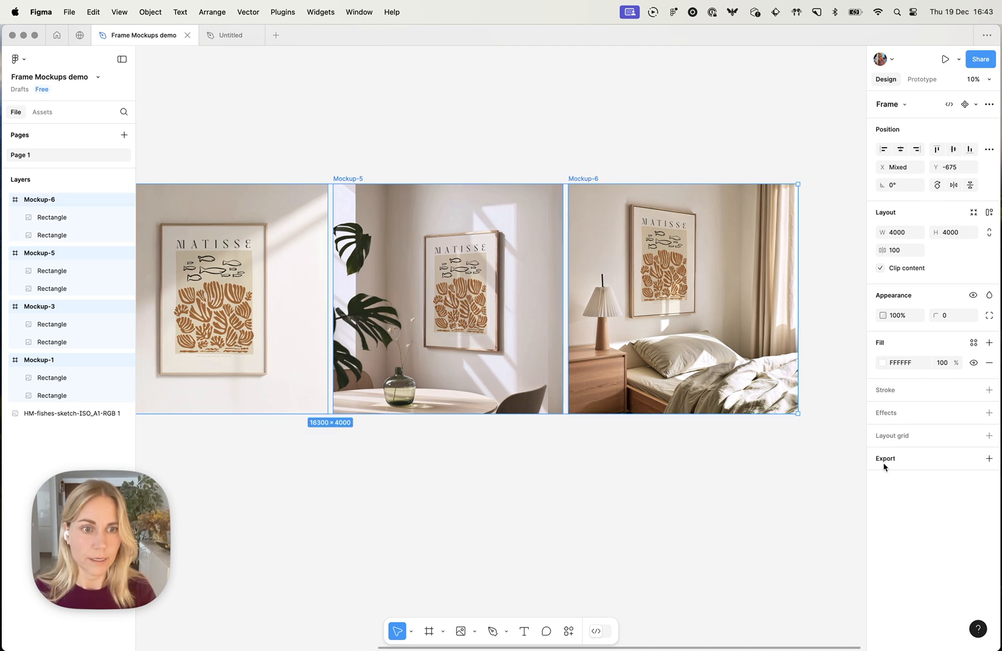
{"action": "mouse_move", "coordinate": [889, 463]}
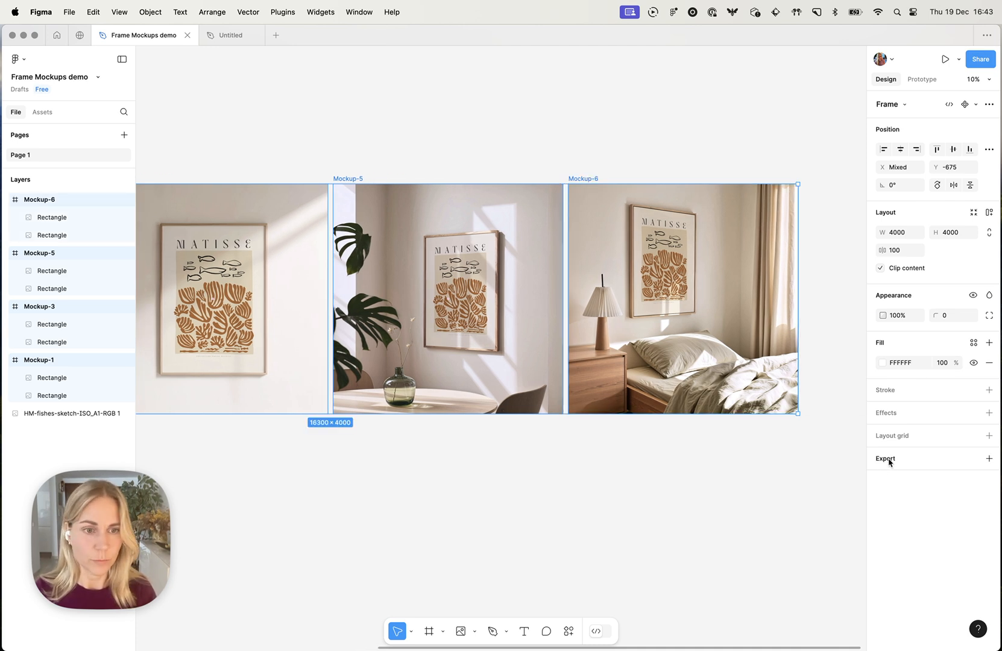
- Add a 1x PNG export setting and save all four mockups to the Demo folder
{"action": "left_click", "coordinate": [987, 458]}
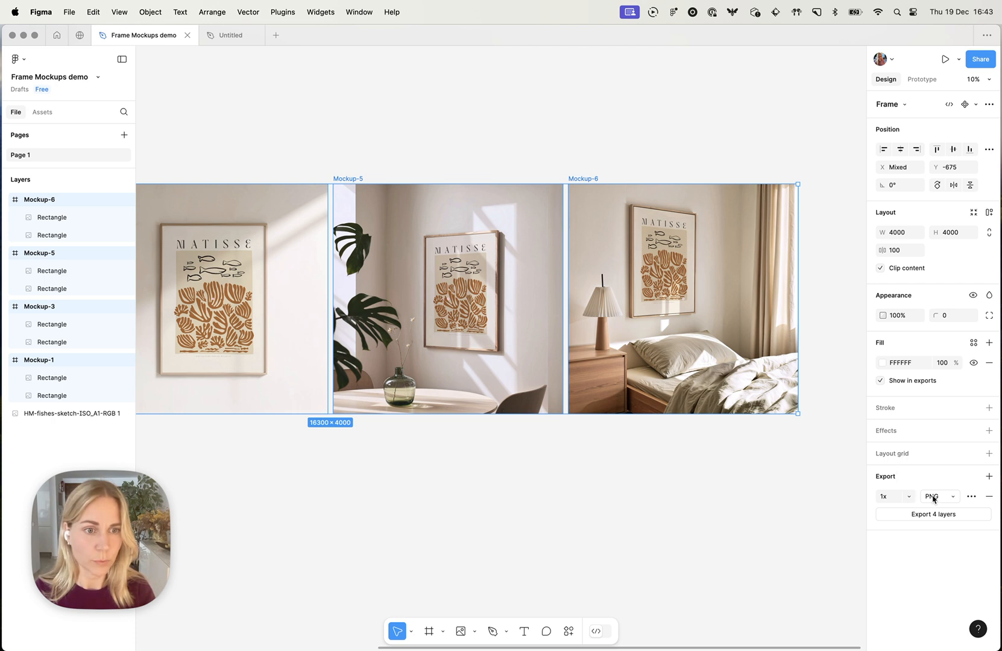
{"action": "mouse_move", "coordinate": [884, 564]}
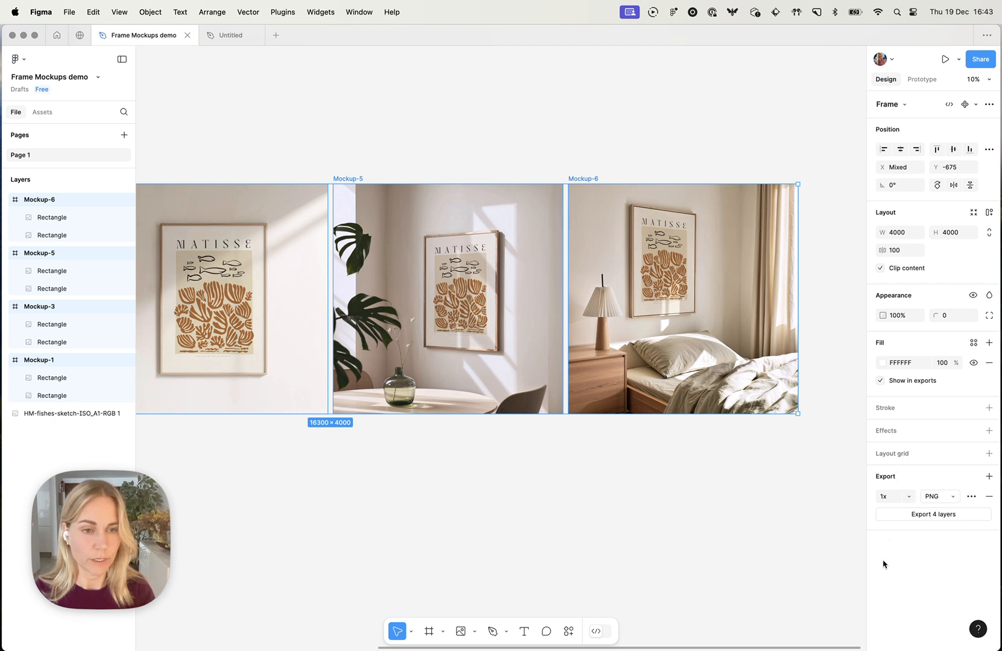
{"action": "mouse_move", "coordinate": [948, 554]}
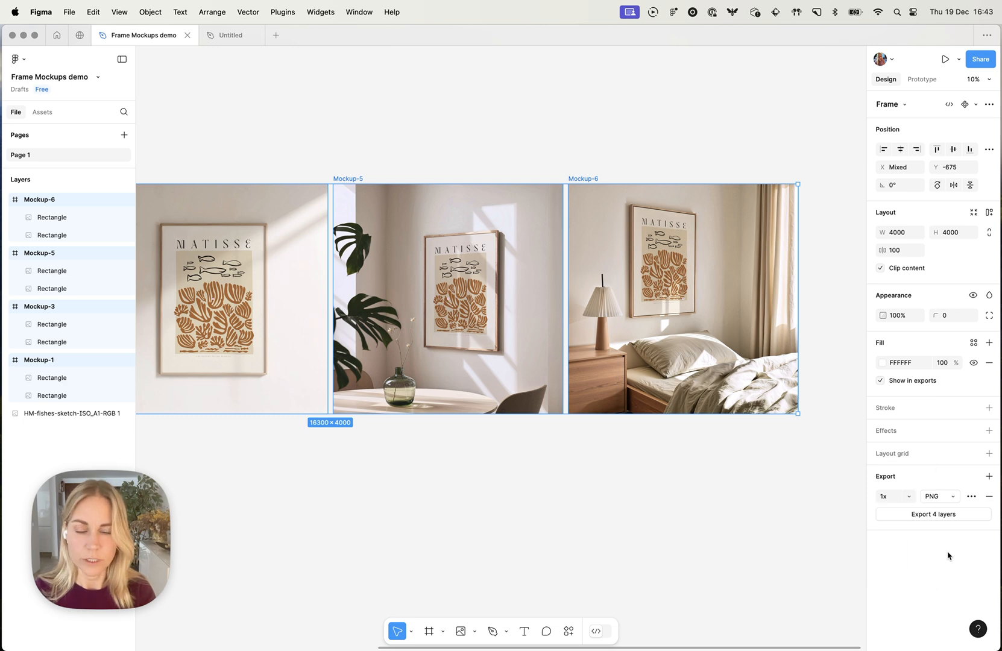
{"action": "left_click", "coordinate": [933, 514]}
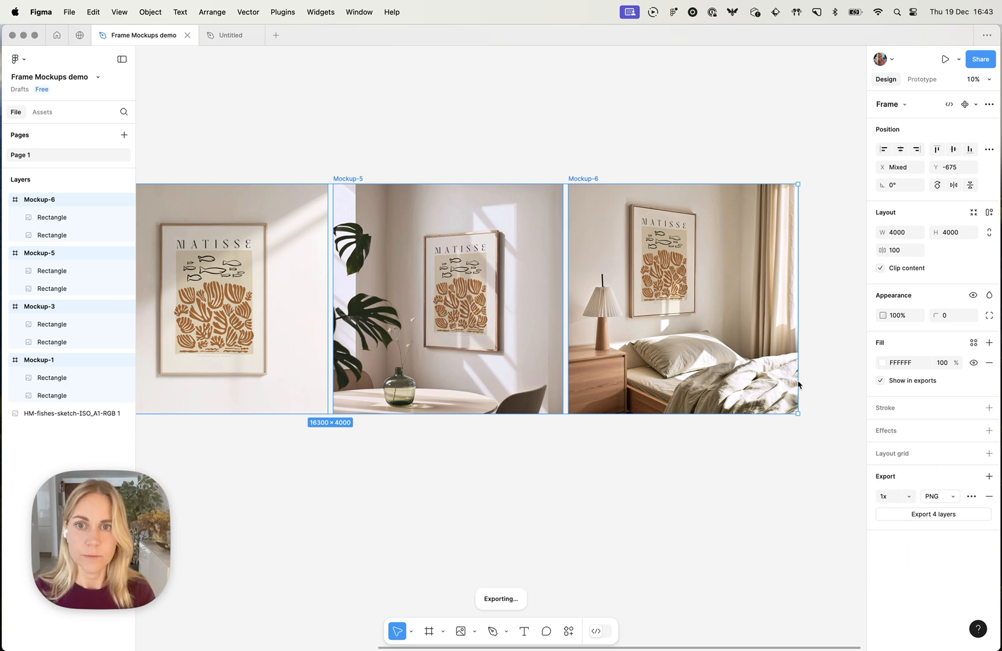
{"action": "mouse_move", "coordinate": [568, 204]}
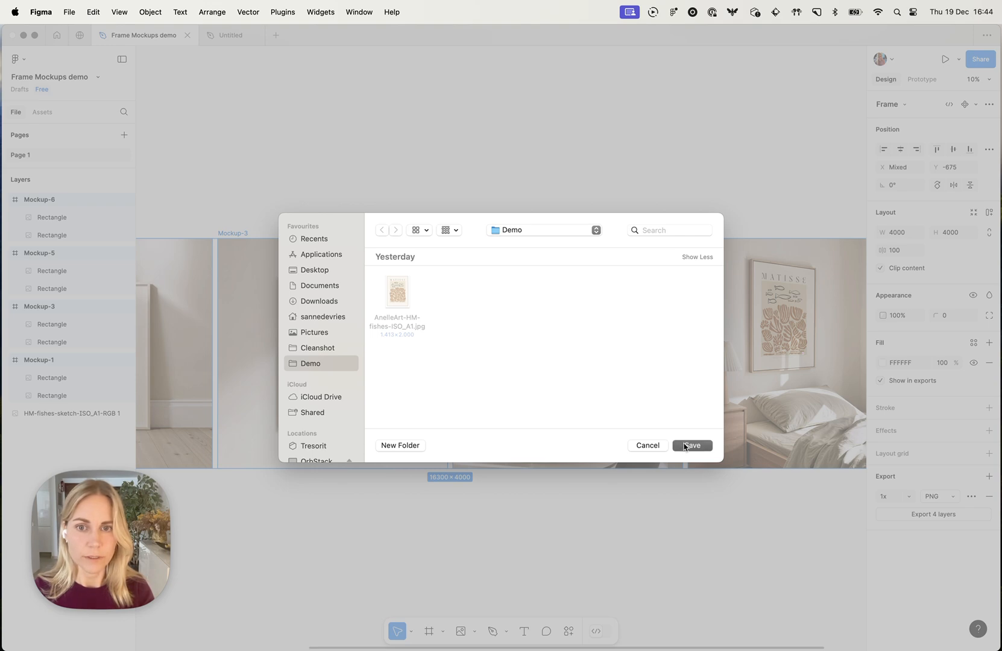
{"action": "left_click", "coordinate": [692, 445]}
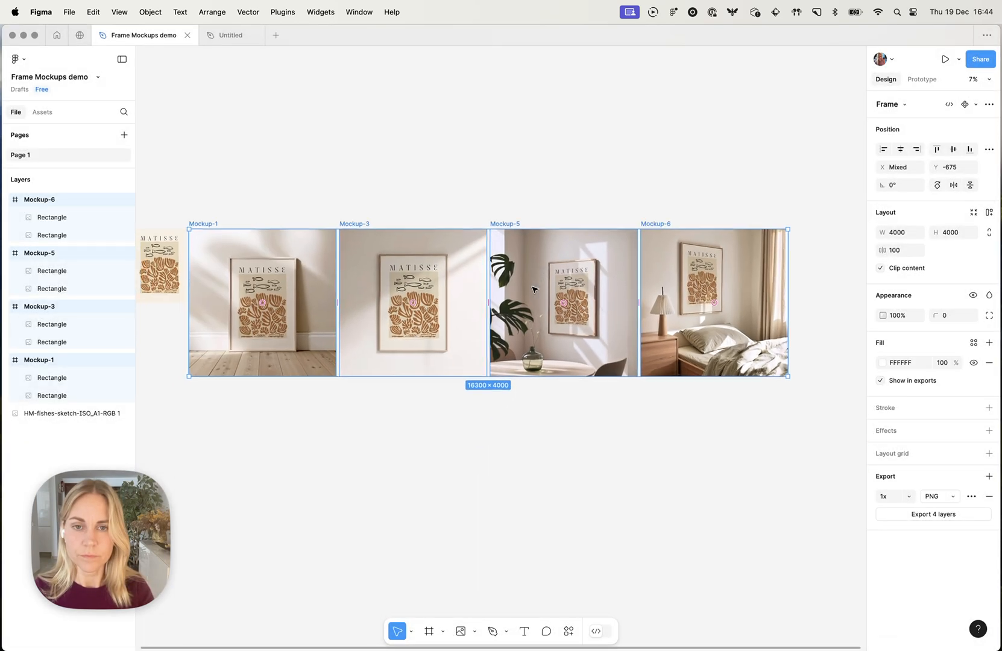